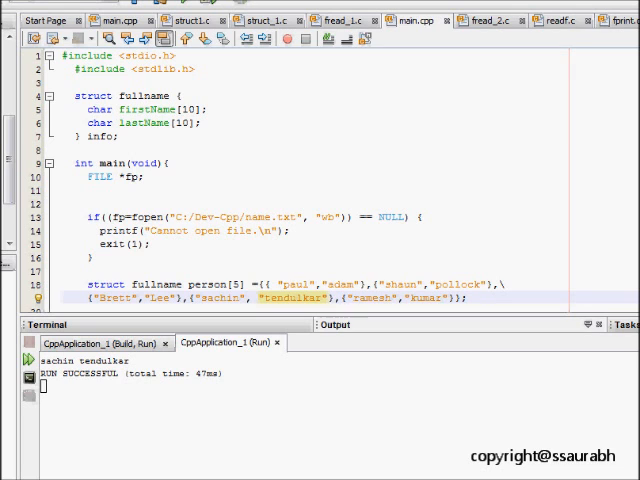
Scroll through the C program in NetBeans, adjusting the person array initializer text.
scroll(down, 3)
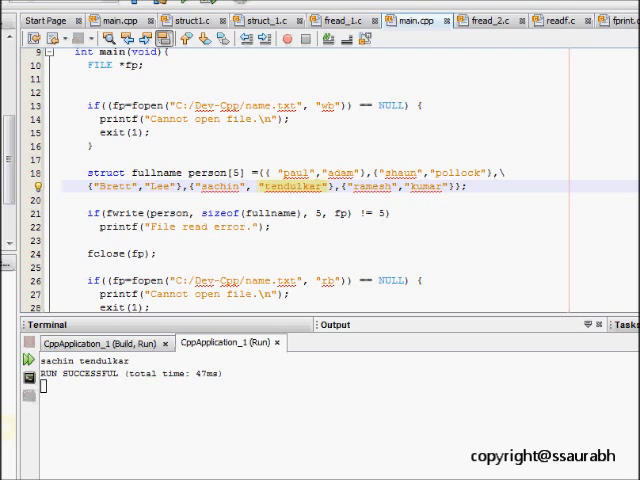
click(20, 400)
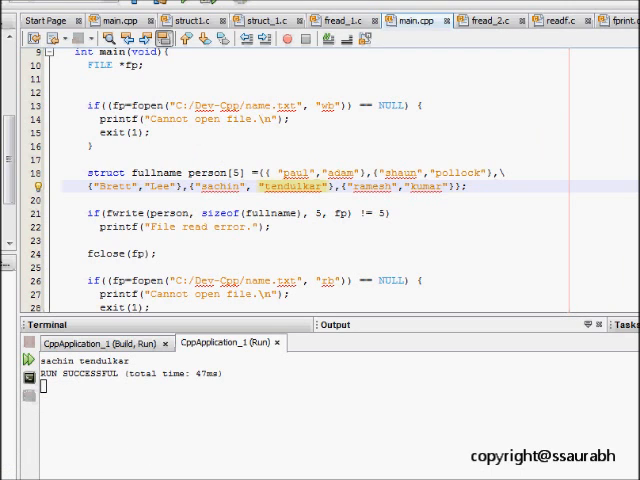
scroll(up, 3)
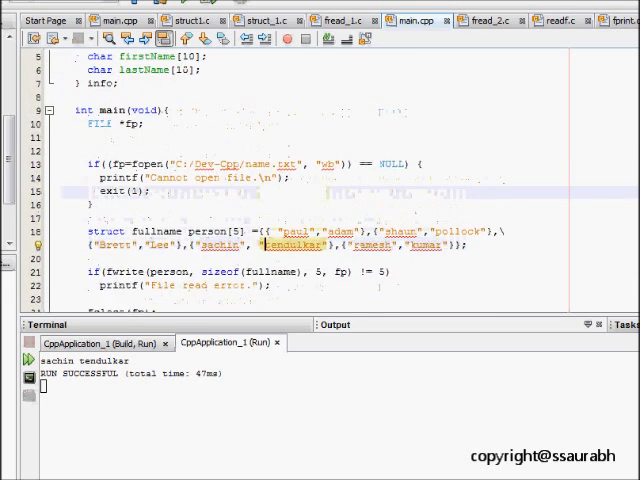
scroll(up, 3)
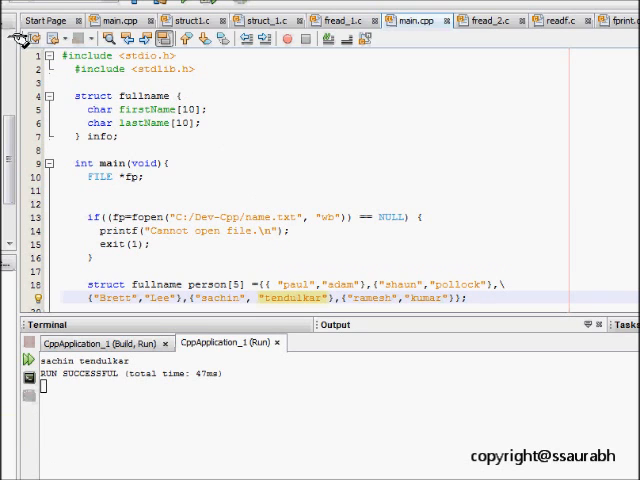
mouse_move(240, 96)
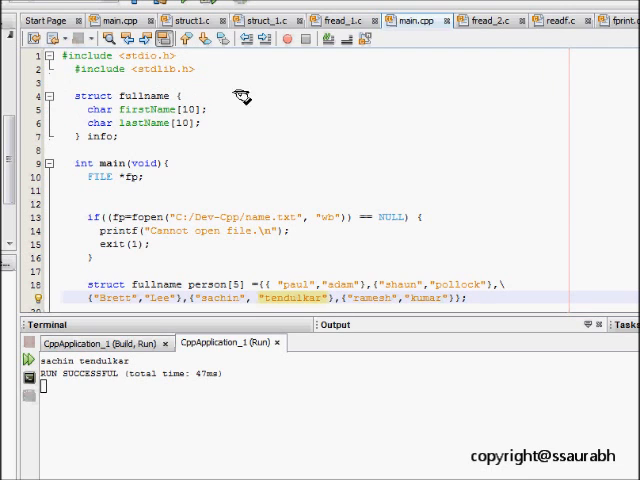
mouse_move(258, 104)
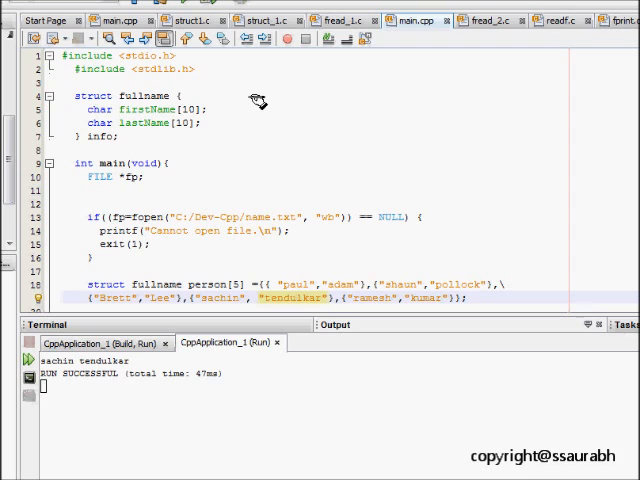
mouse_move(260, 108)
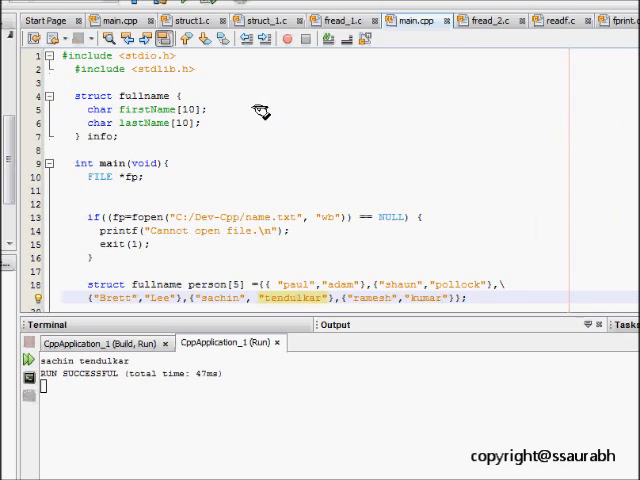
mouse_move(304, 36)
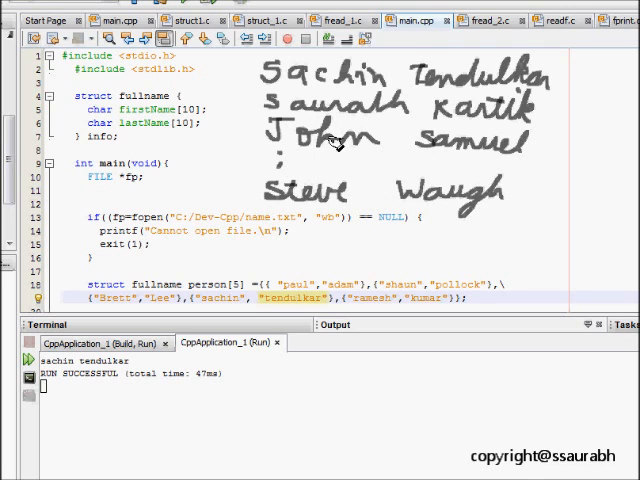
mouse_move(304, 138)
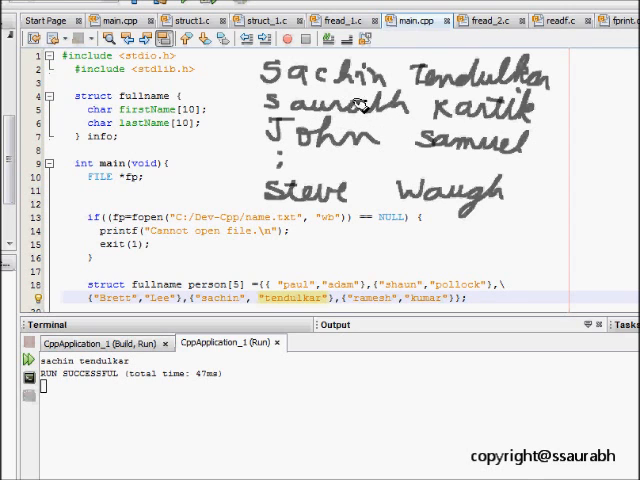
mouse_move(400, 108)
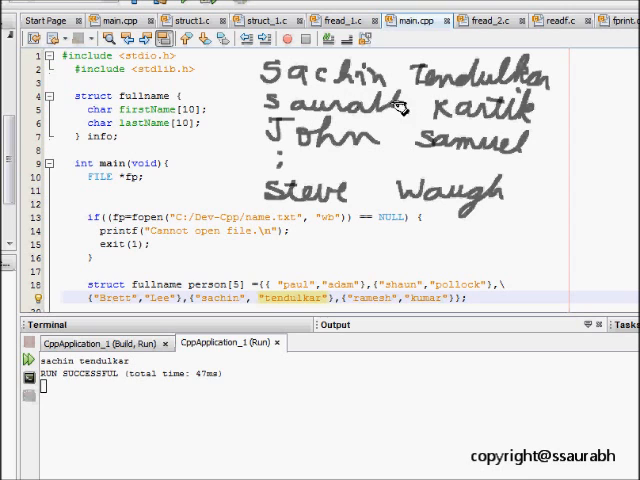
mouse_move(308, 168)
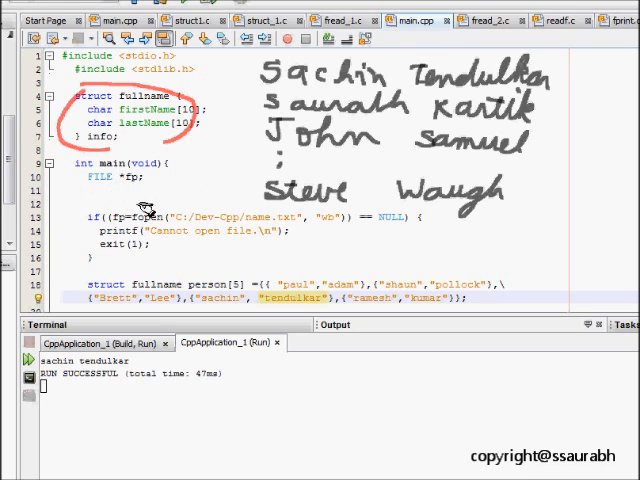
mouse_move(96, 190)
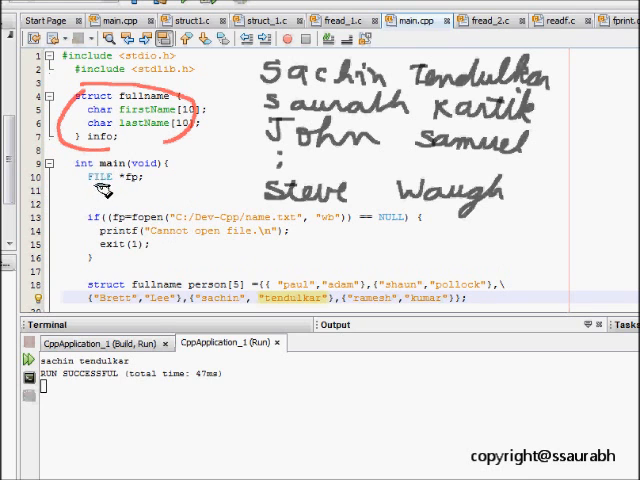
mouse_move(144, 230)
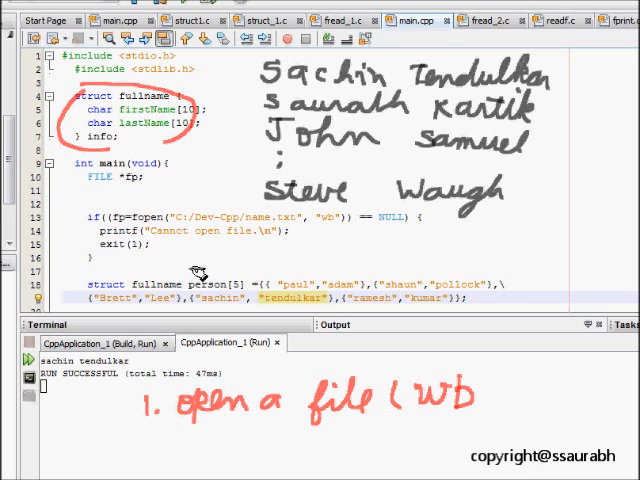
mouse_move(204, 232)
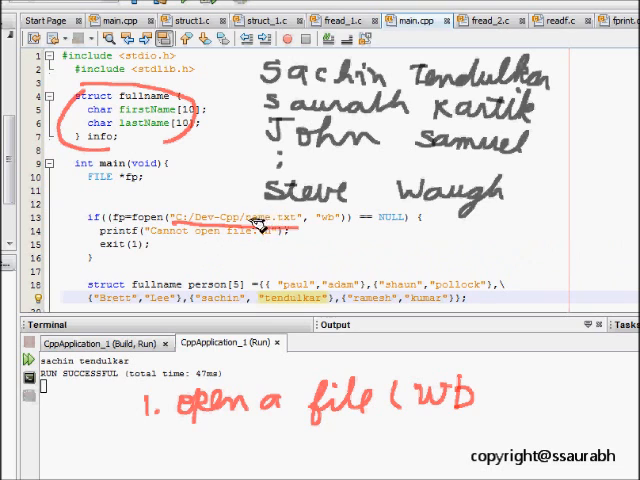
mouse_move(100, 268)
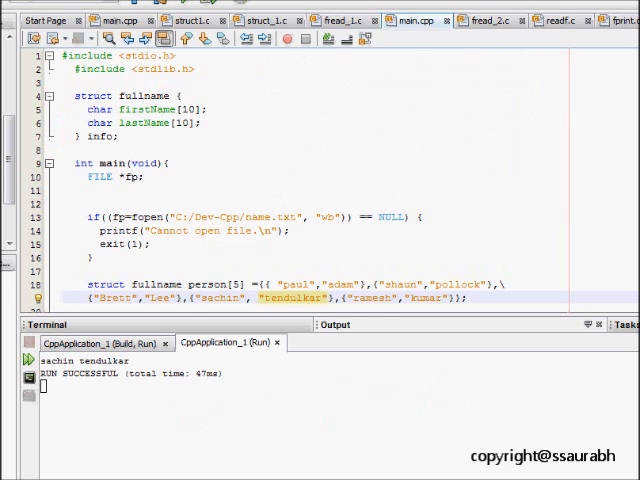
scroll(down, 3)
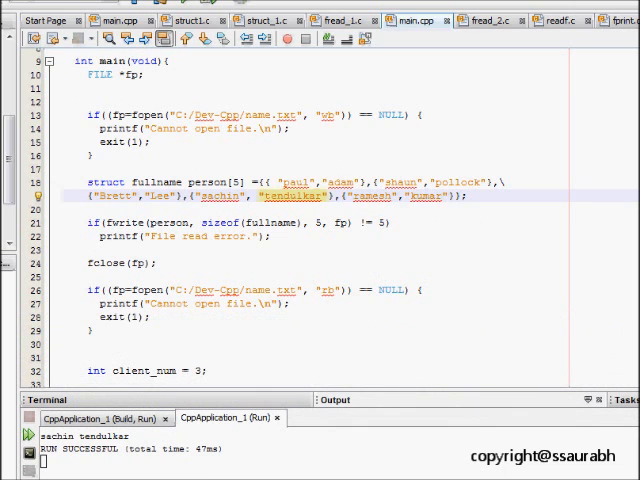
scroll(down, 3)
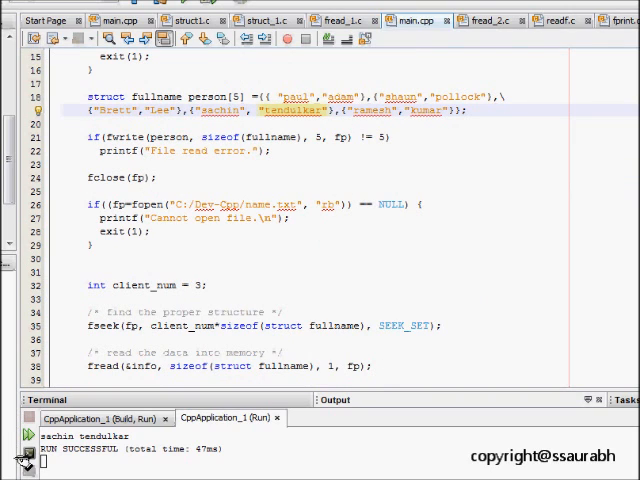
mouse_move(48, 460)
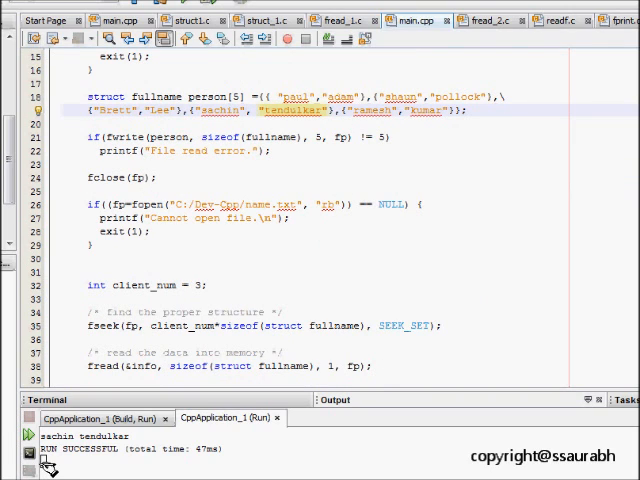
mouse_move(204, 152)
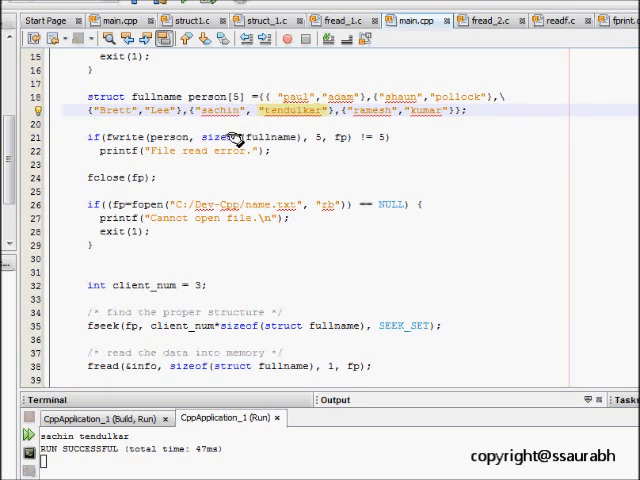
mouse_move(304, 120)
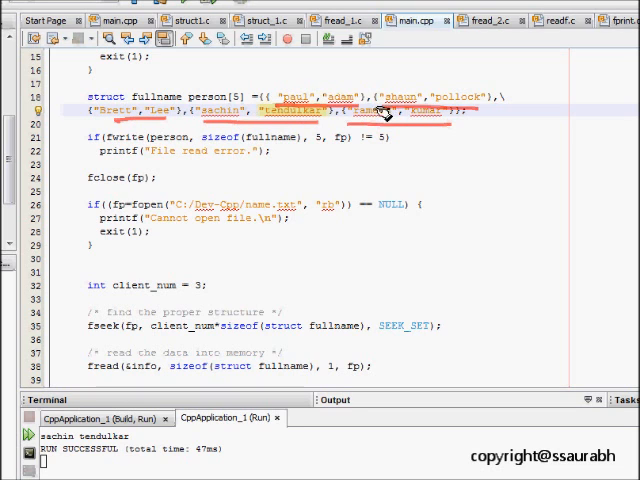
mouse_move(250, 130)
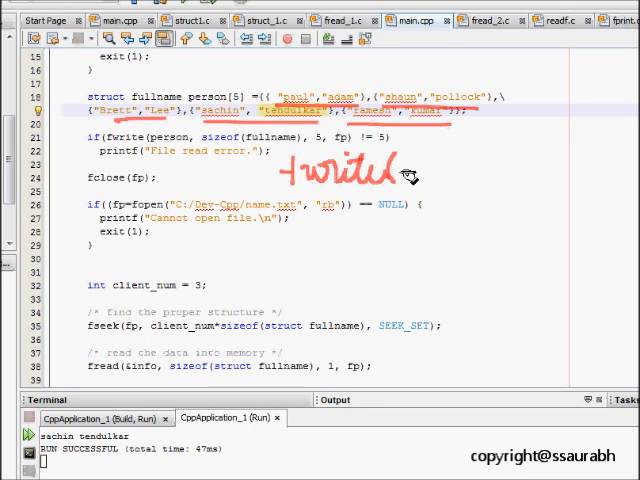
mouse_move(364, 164)
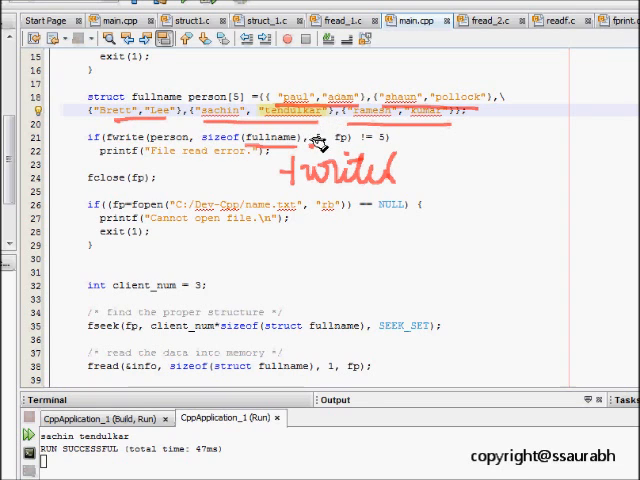
text(5,)
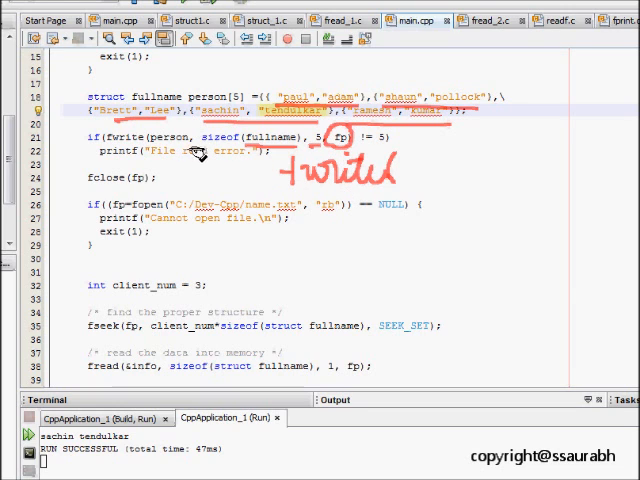
mouse_move(458, 158)
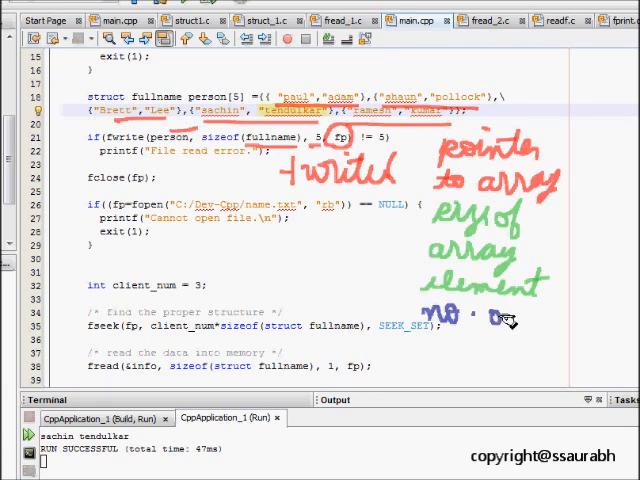
mouse_move(496, 356)
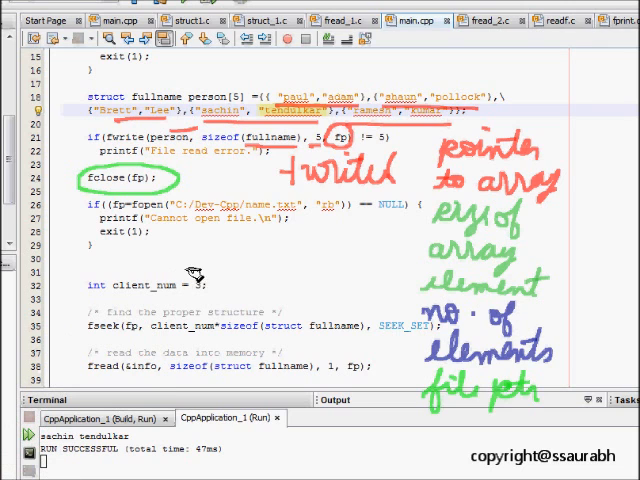
mouse_move(236, 270)
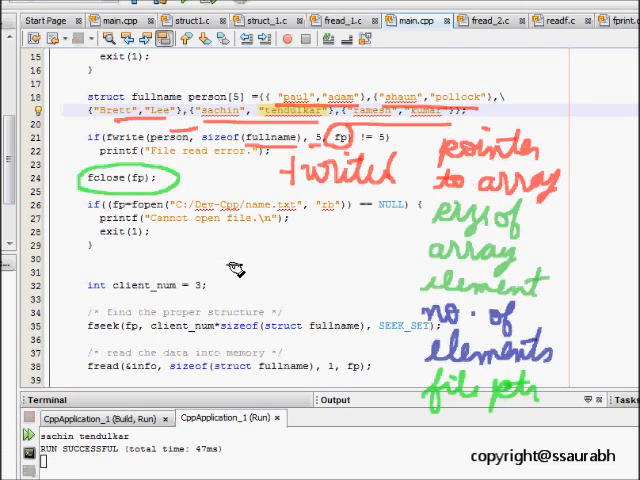
mouse_move(164, 218)
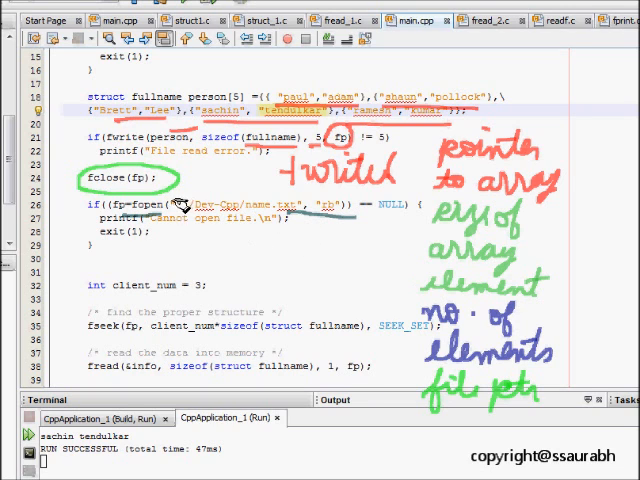
mouse_move(204, 252)
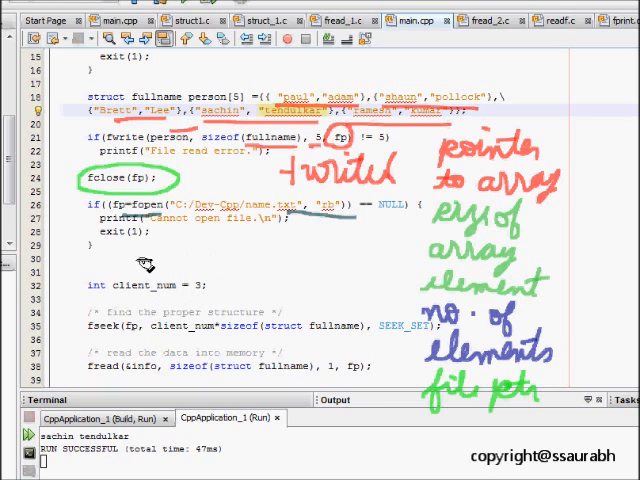
mouse_move(210, 264)
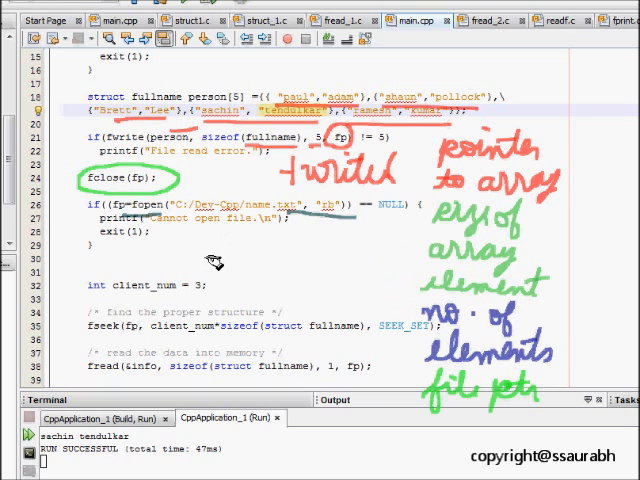
mouse_move(204, 246)
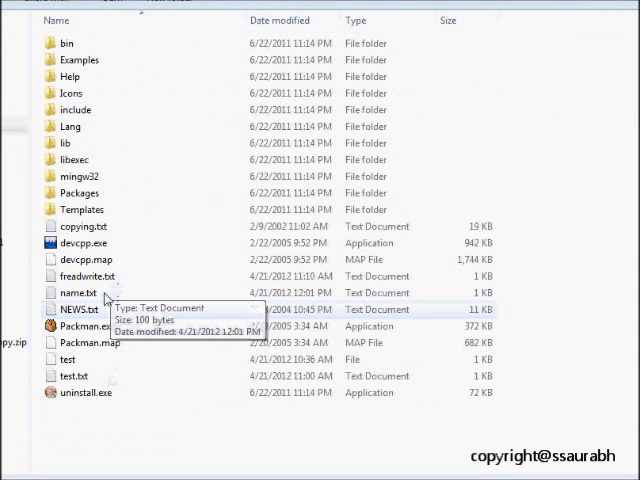
Open name.txt from the Dev-Cpp folder in Notepad to check the five written names.
double_click(74, 292)
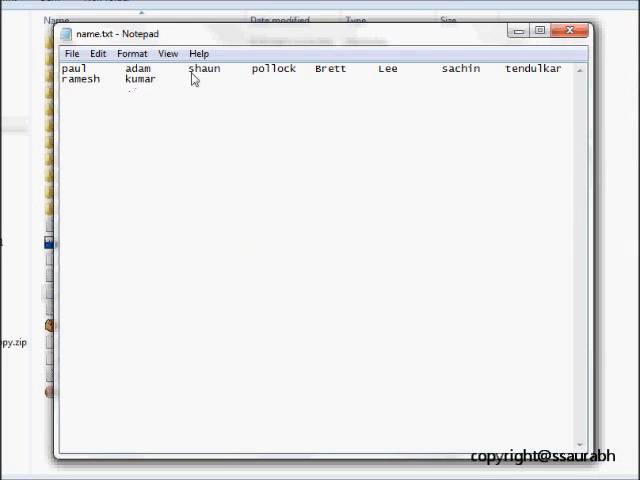
mouse_move(464, 82)
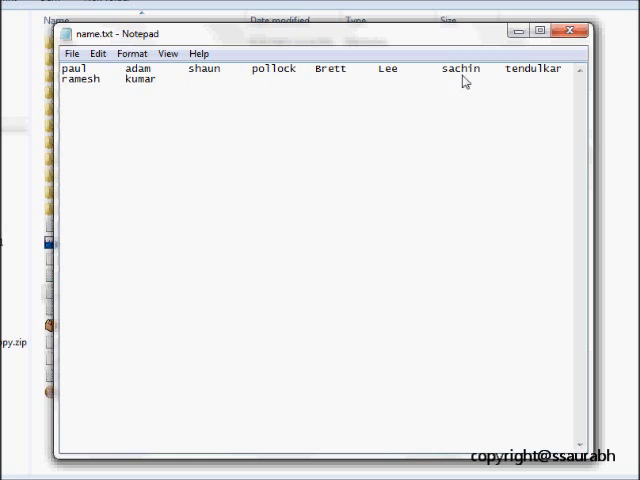
mouse_move(252, 82)
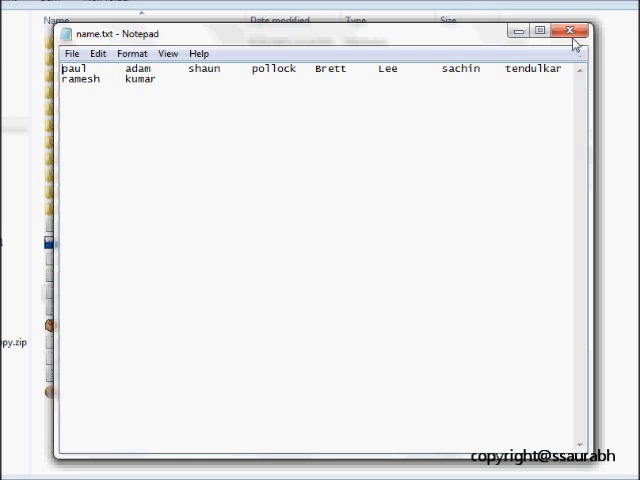
Close the Notepad window after confirming name.txt holds the five stored names.
click(578, 30)
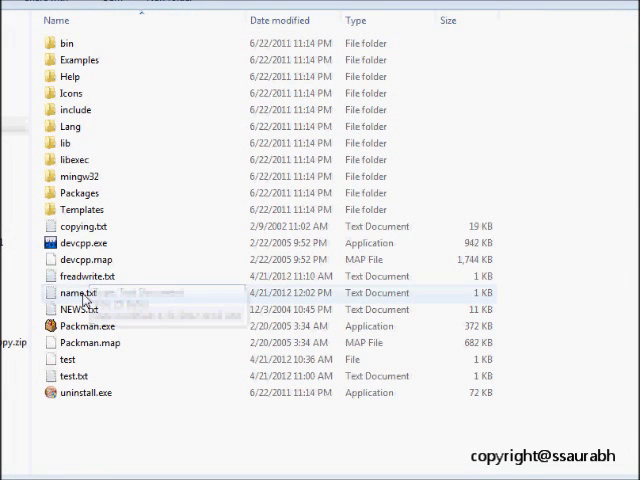
Open the freshly rewritten name.txt from the Dev-Cpp folder listing.
double_click(72, 292)
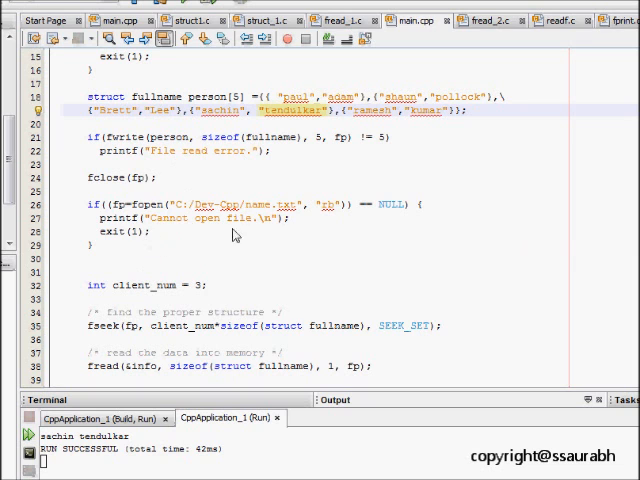
mouse_move(436, 236)
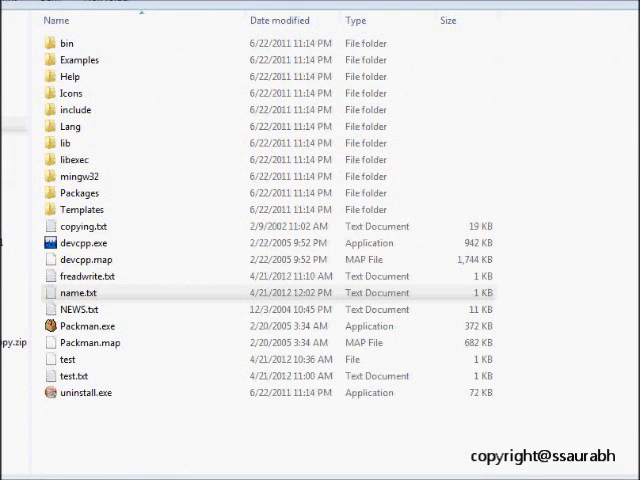
Reopen name.txt, mark the fourth name sachin tendulkar, then close Notepad.
double_click(76, 292)
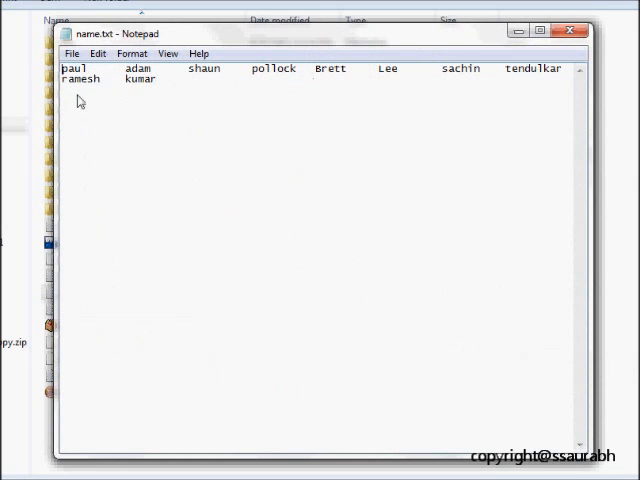
mouse_move(308, 104)
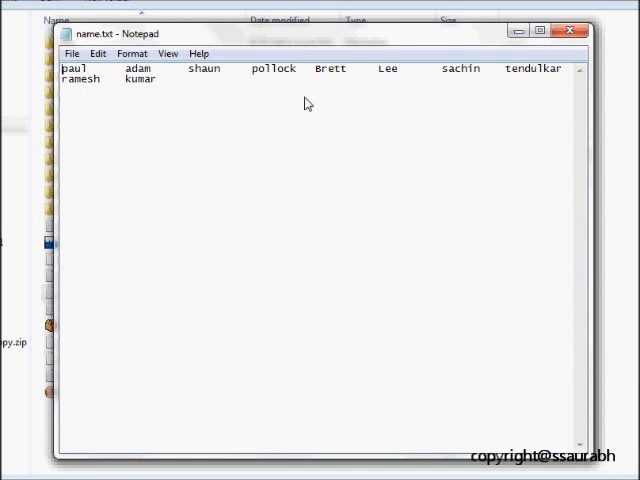
mouse_move(438, 80)
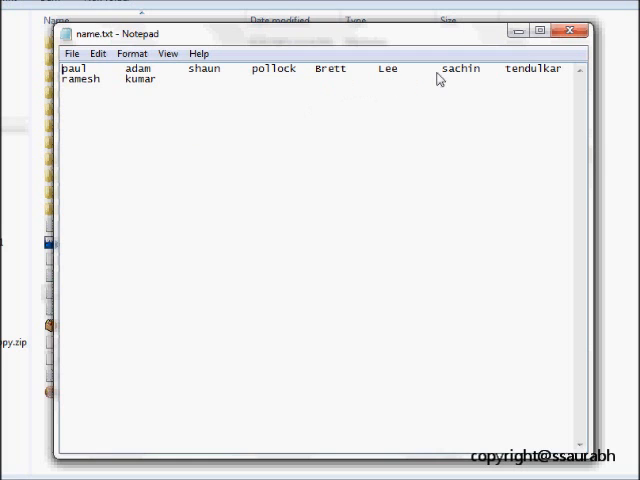
double_click(460, 68)
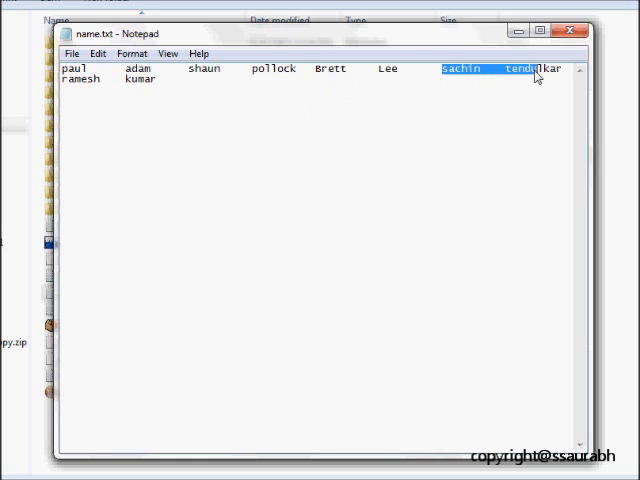
mouse_move(564, 30)
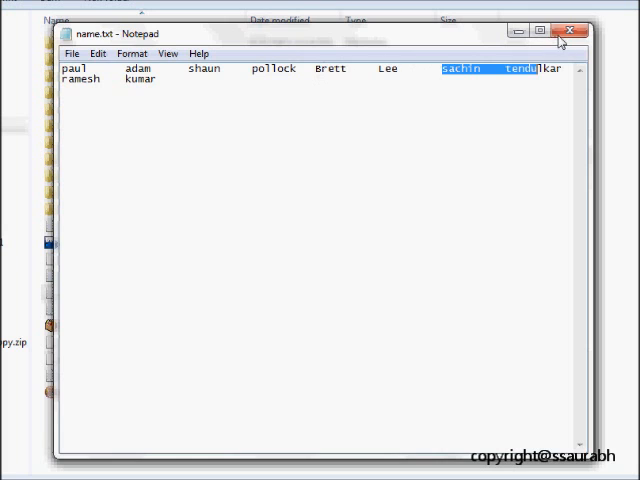
click(576, 32)
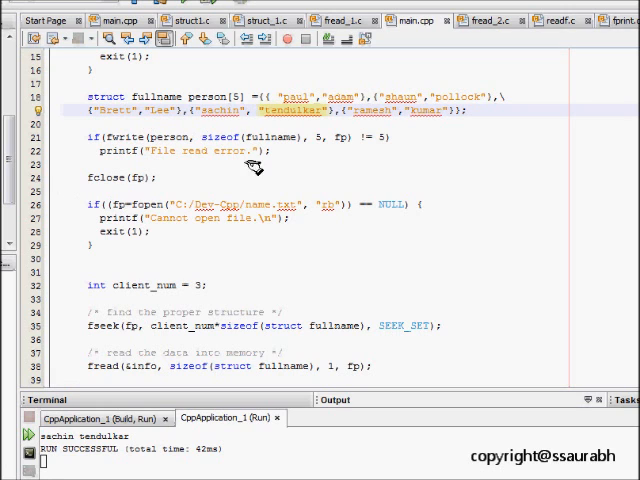
mouse_move(176, 300)
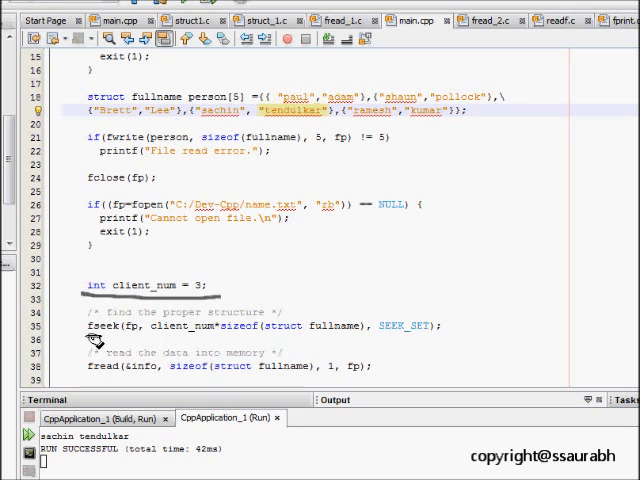
mouse_move(228, 244)
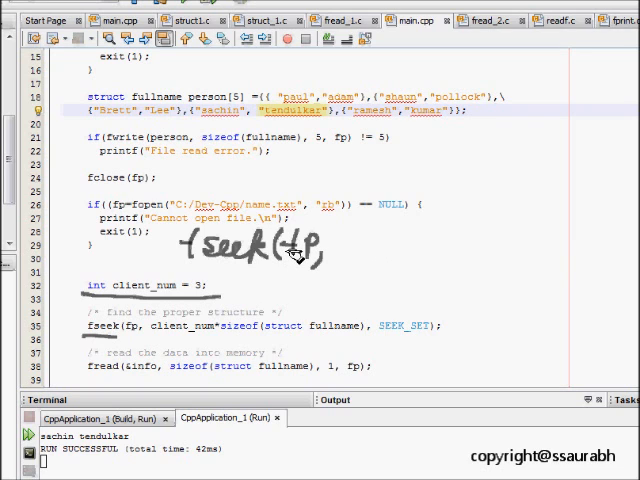
mouse_move(178, 332)
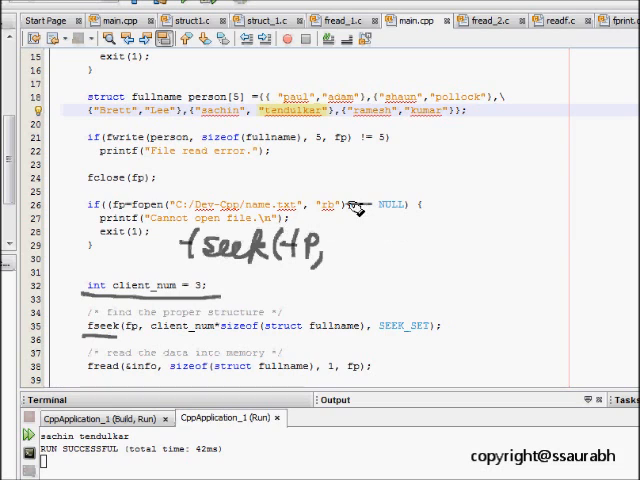
mouse_move(290, 260)
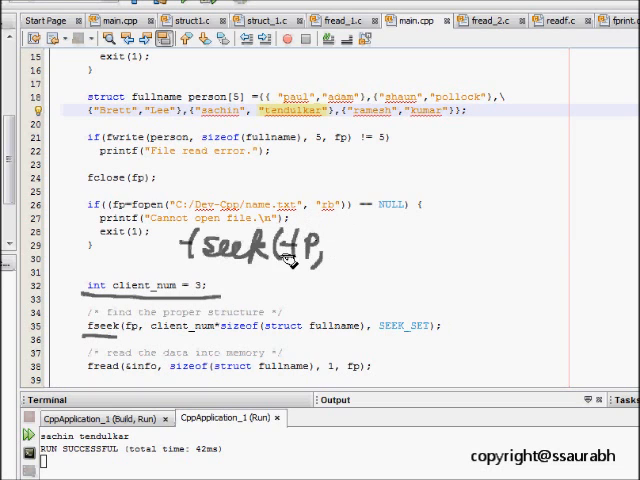
mouse_move(250, 316)
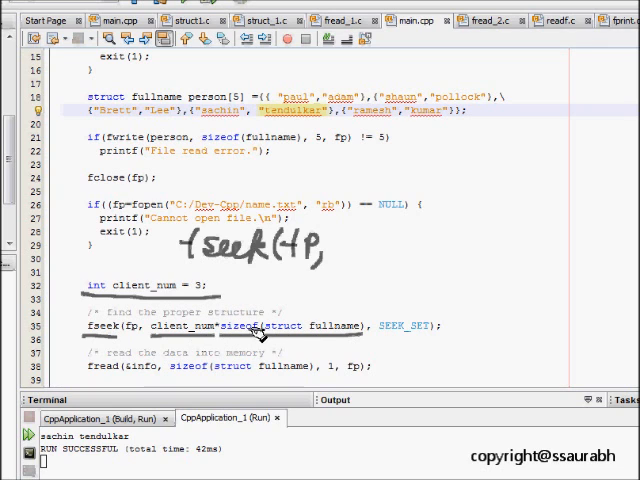
mouse_move(344, 328)
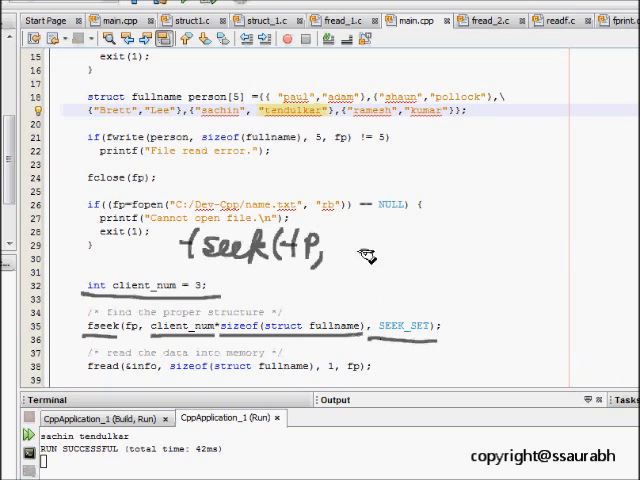
mouse_move(384, 304)
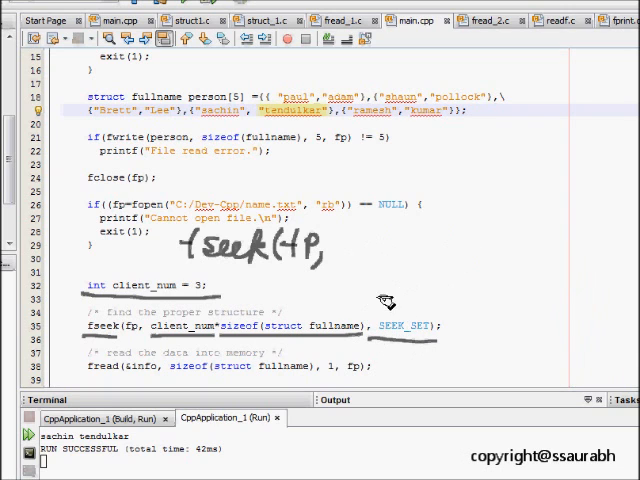
mouse_move(428, 152)
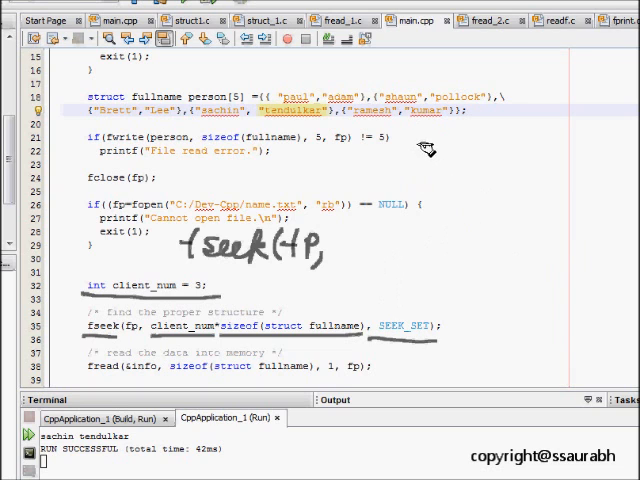
drag(420, 144, 564, 258)
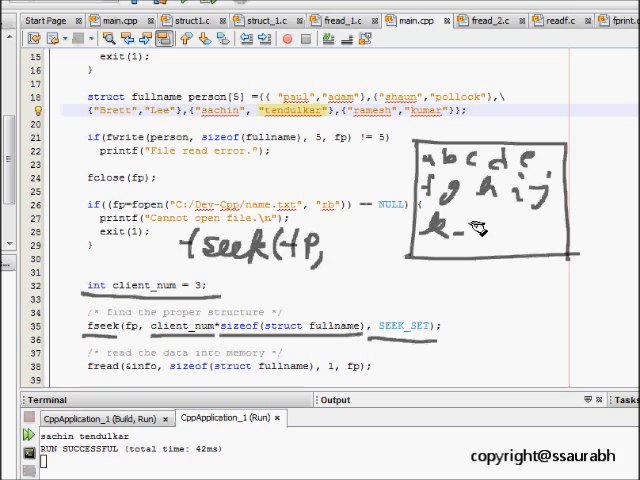
drag(444, 256, 476, 258)
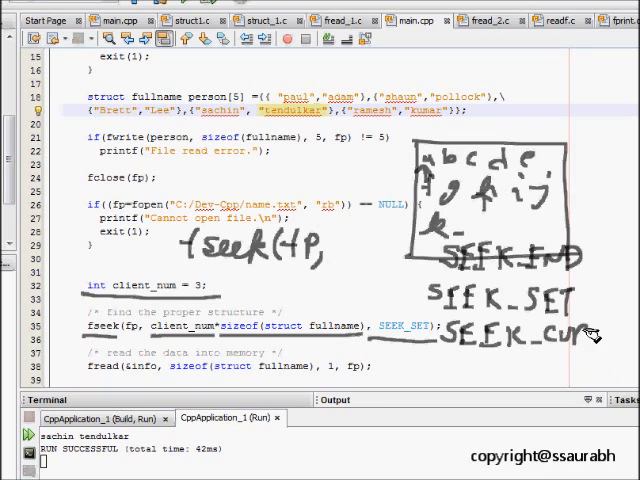
mouse_move(404, 344)
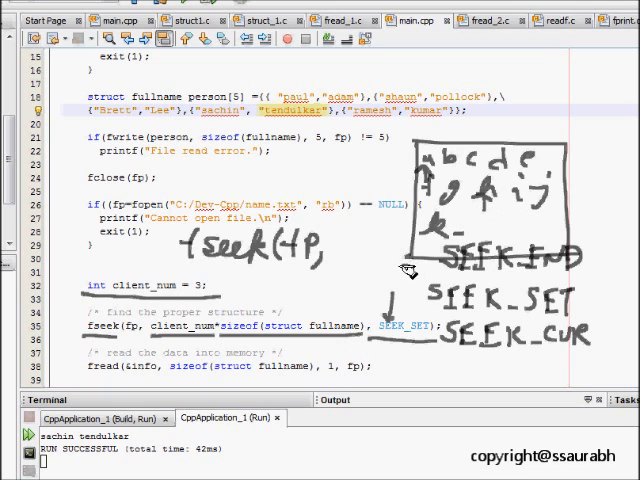
mouse_move(362, 296)
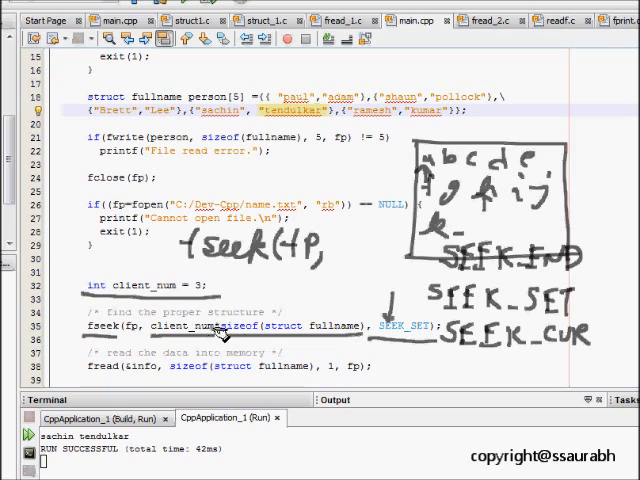
mouse_move(340, 336)
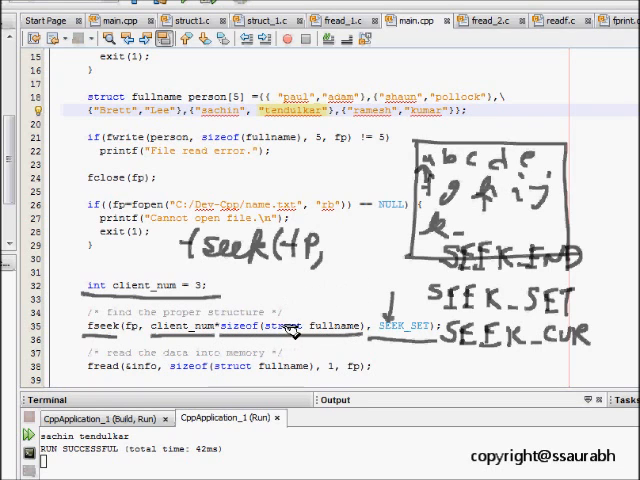
mouse_move(320, 322)
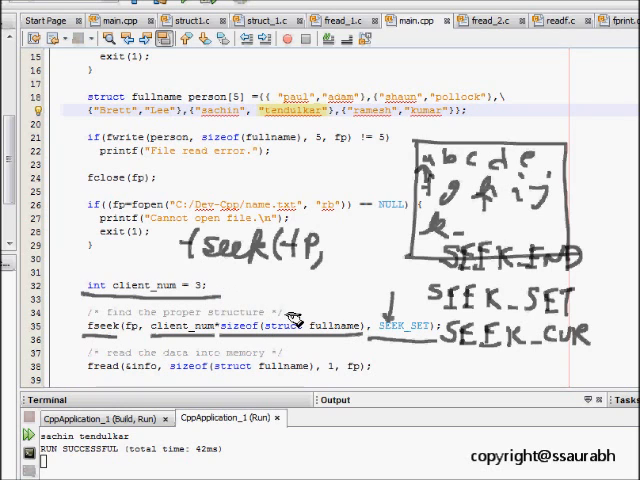
mouse_move(104, 448)
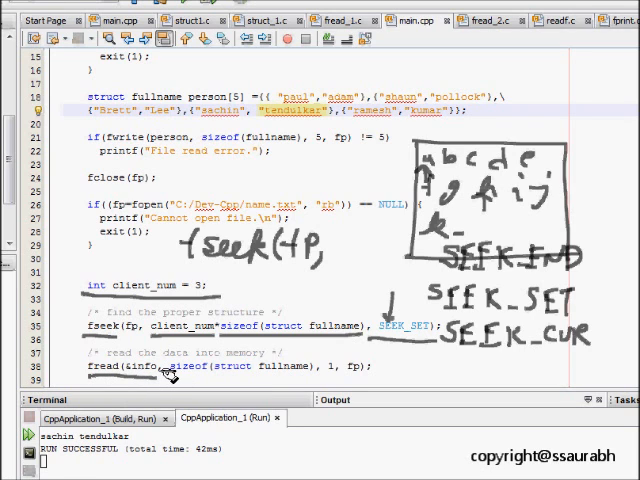
mouse_move(152, 356)
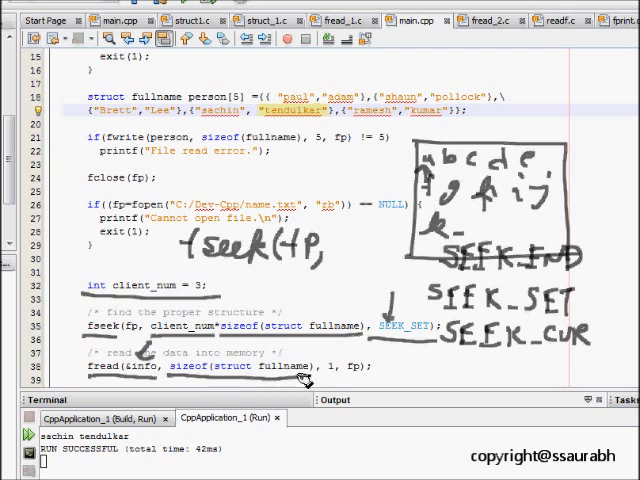
mouse_move(332, 368)
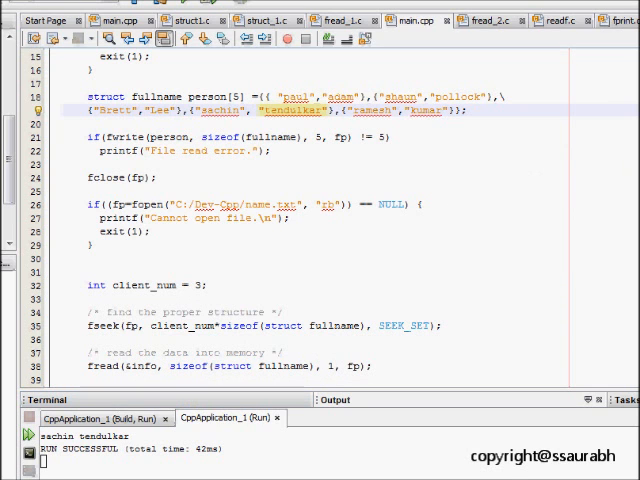
scroll(down, 3)
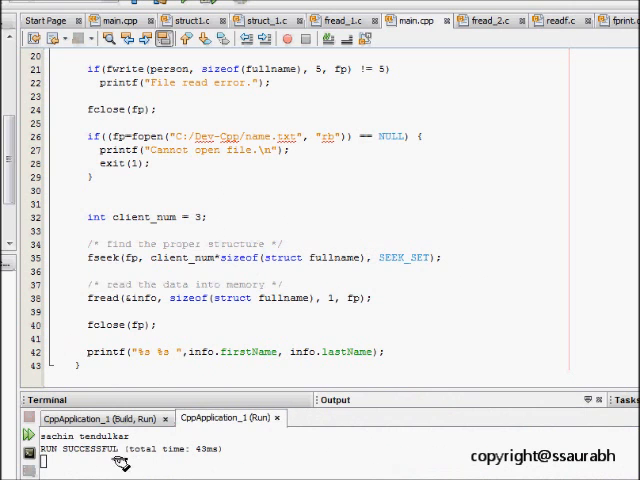
double_click(84, 436)
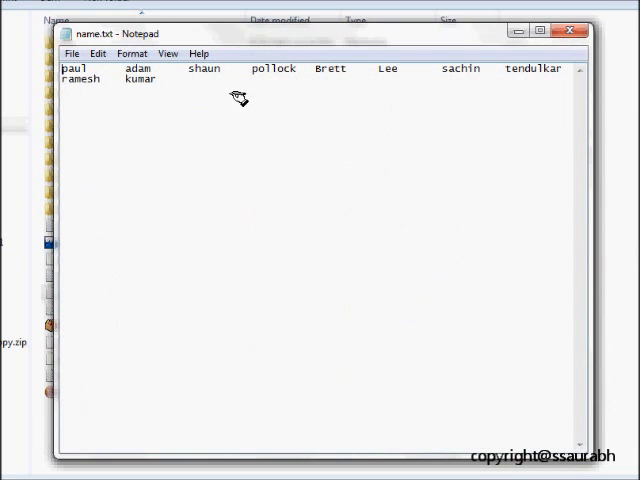
mouse_move(392, 110)
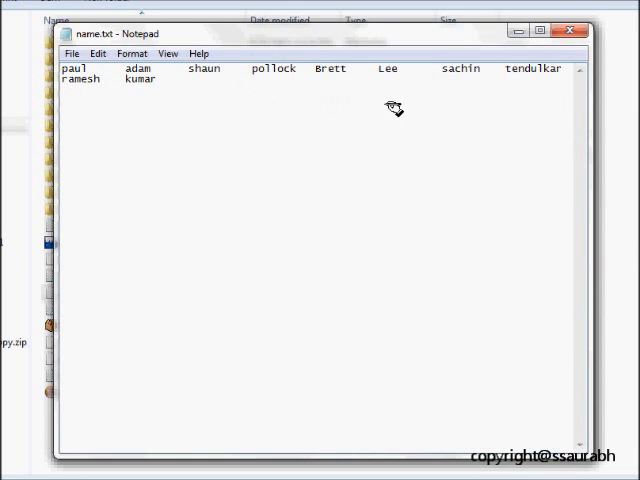
mouse_move(70, 70)
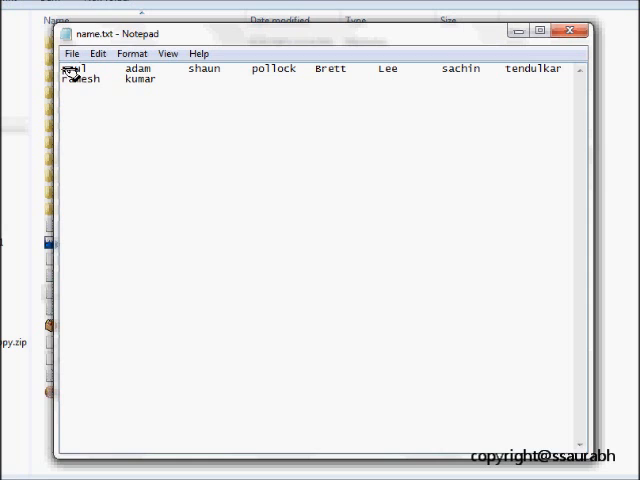
Mark the first stored name, paul adam, in name.txt.
drag(60, 68, 156, 68)
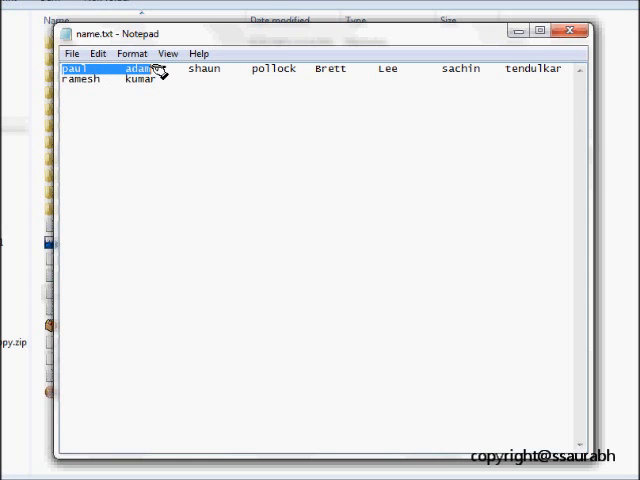
double_click(204, 68)
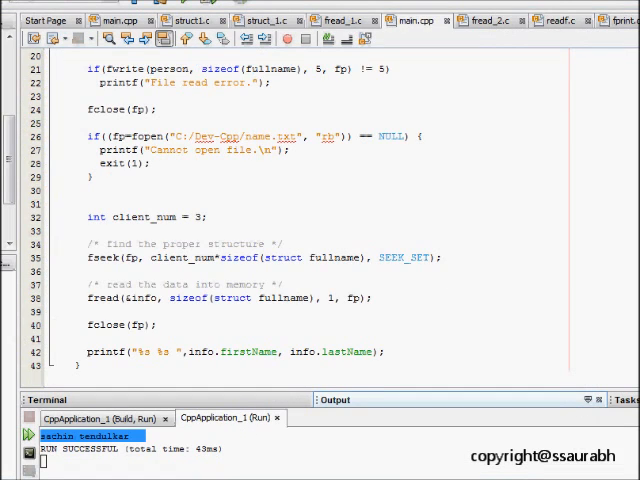
Scroll main.cpp from the fseek code up to the five-name person array with sachin tendulkar.
scroll(up, 3)
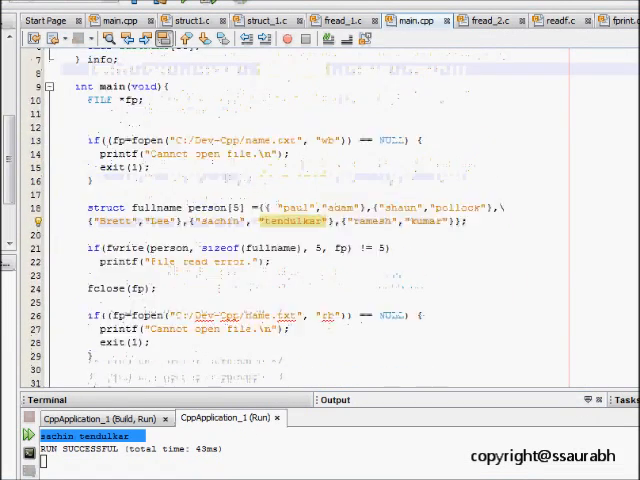
scroll(up, 3)
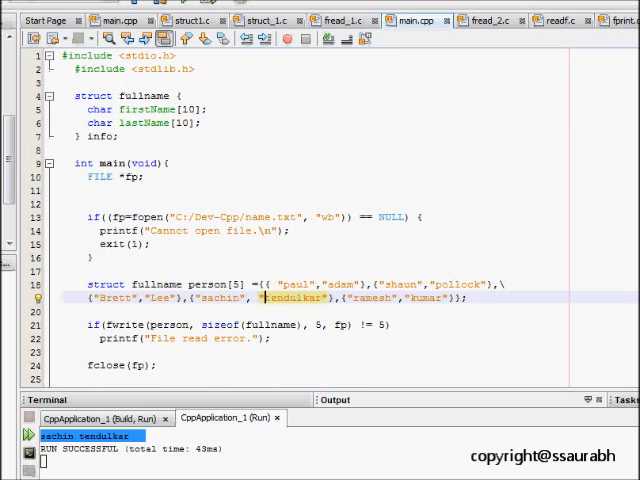
scroll(down, 3)
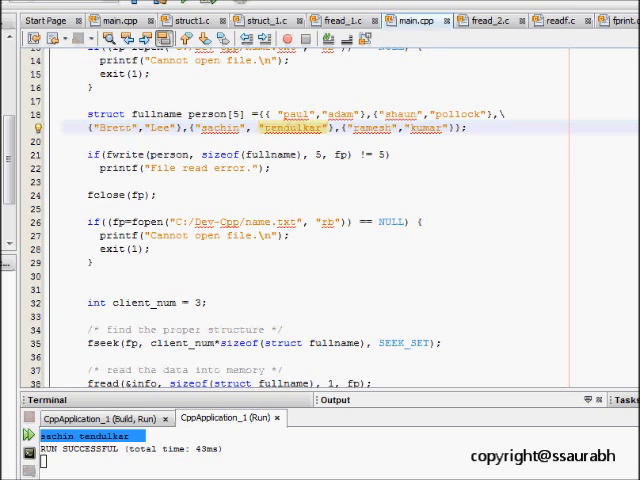
scroll(up, 3)
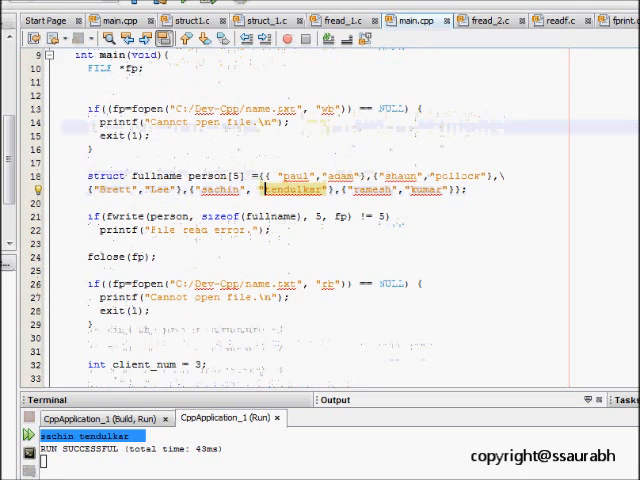
scroll(up, 3)
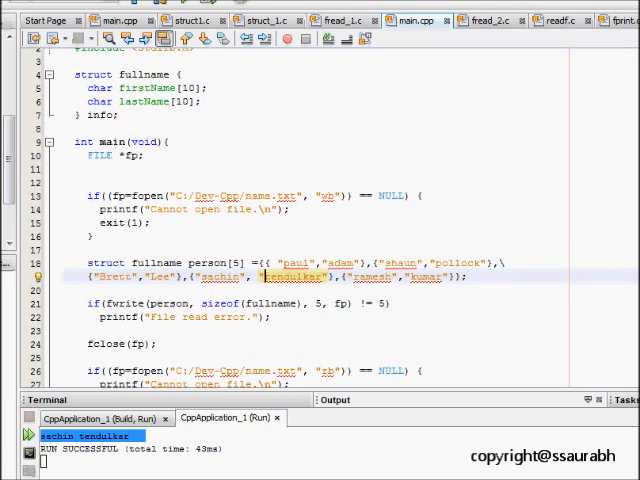
scroll(up, 3)
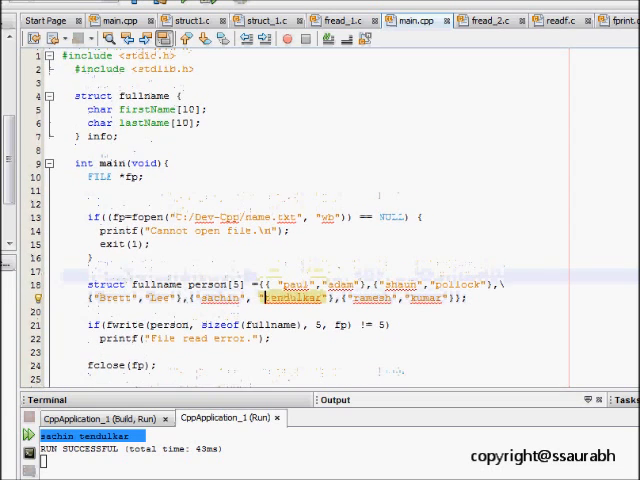